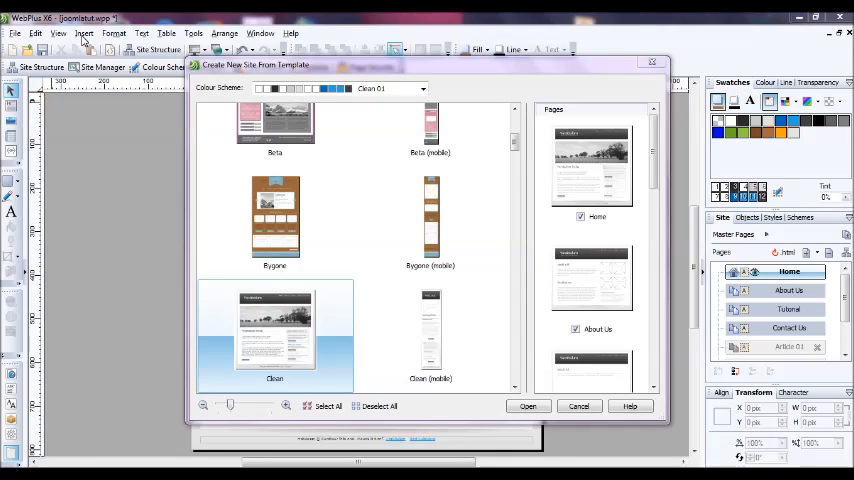
Browse the page designs and choose the Clean template for the new page
click(276, 216)
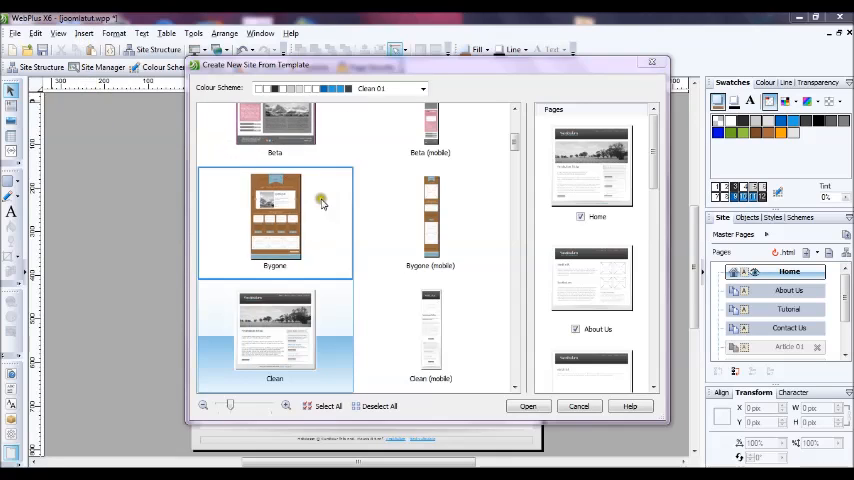
click(276, 330)
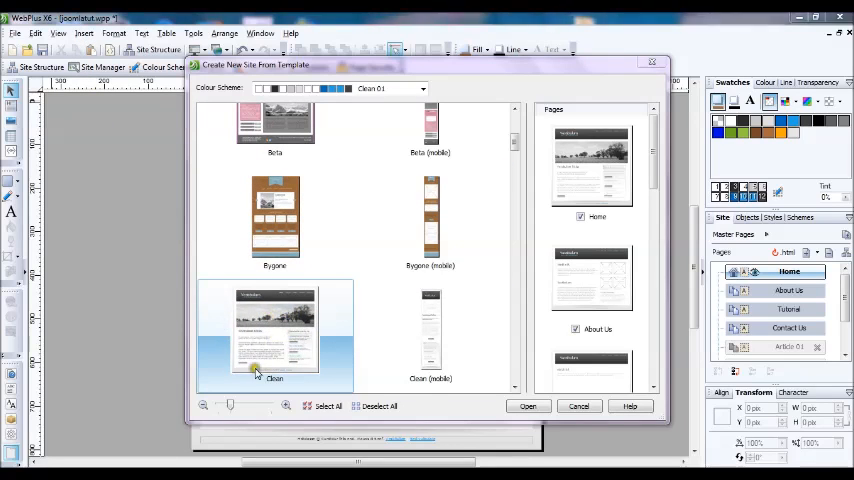
click(580, 406)
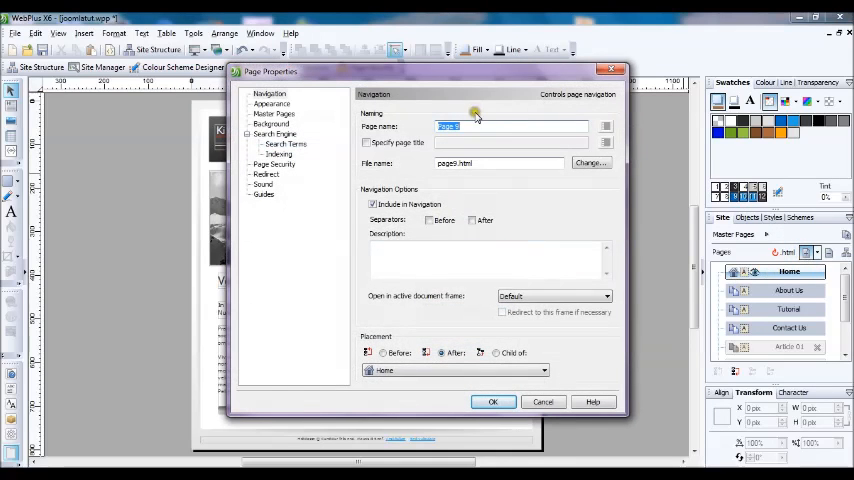
Name the page Joomla, set its height to 1200 px in Appearance, and confirm
text(Jool)
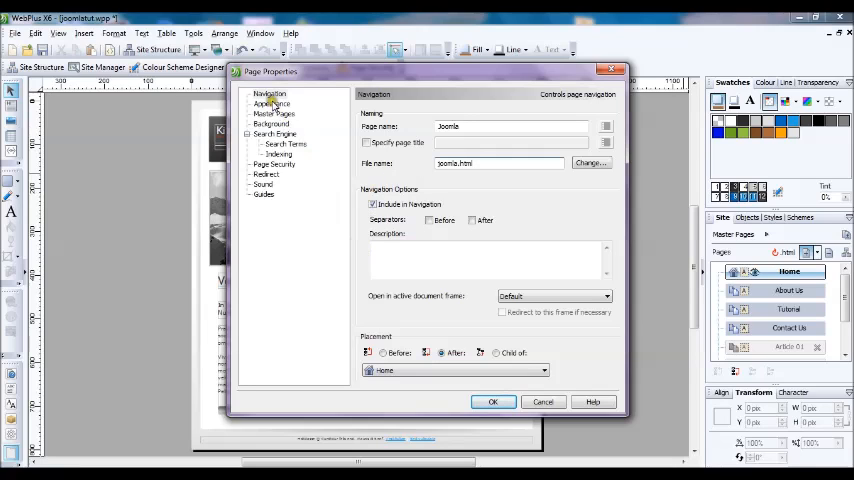
click(272, 104)
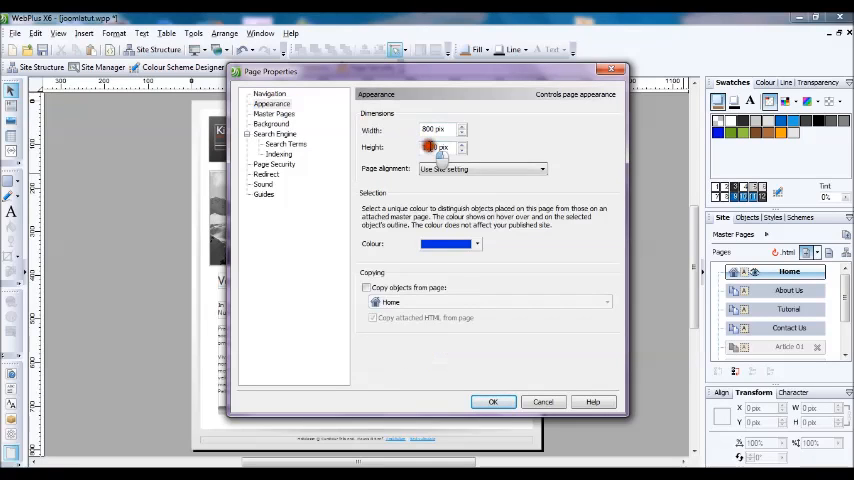
text(1200)
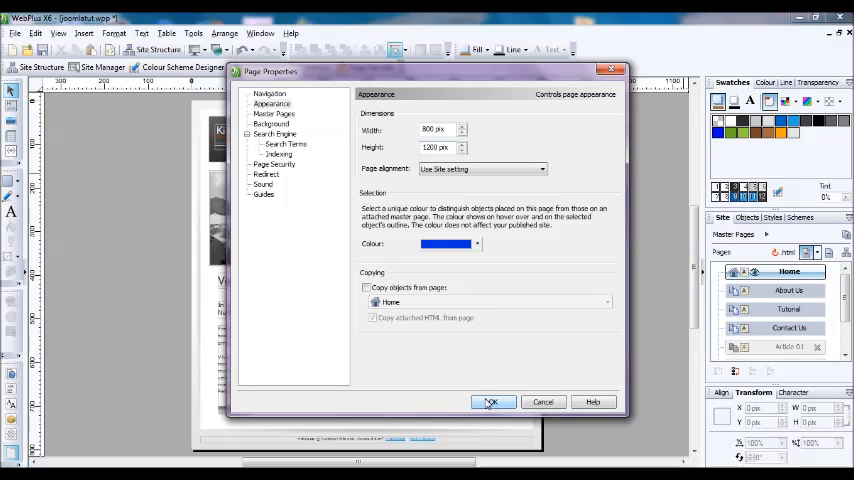
click(492, 400)
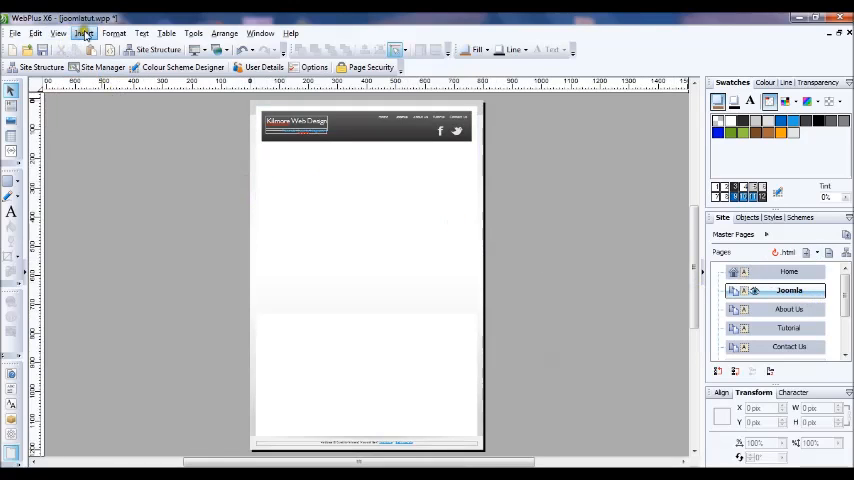
Draw a document frame over the page body and confirm its default settings as dvn_2
click(84, 32)
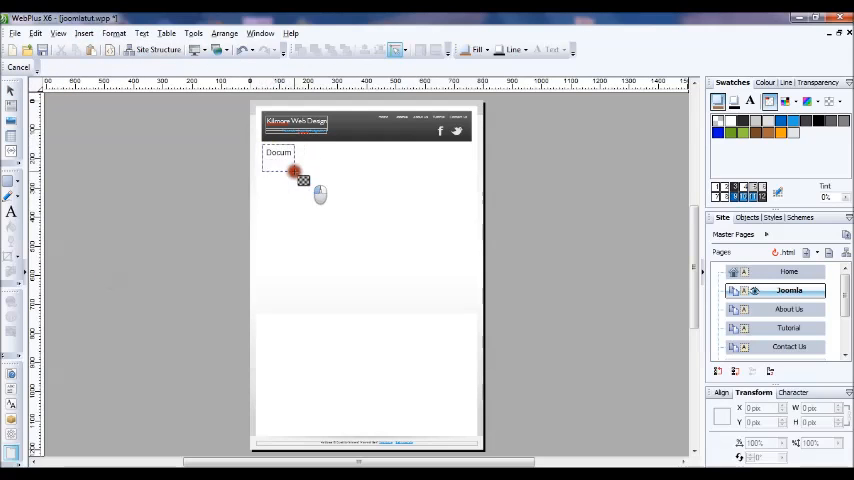
drag(302, 178, 478, 424)
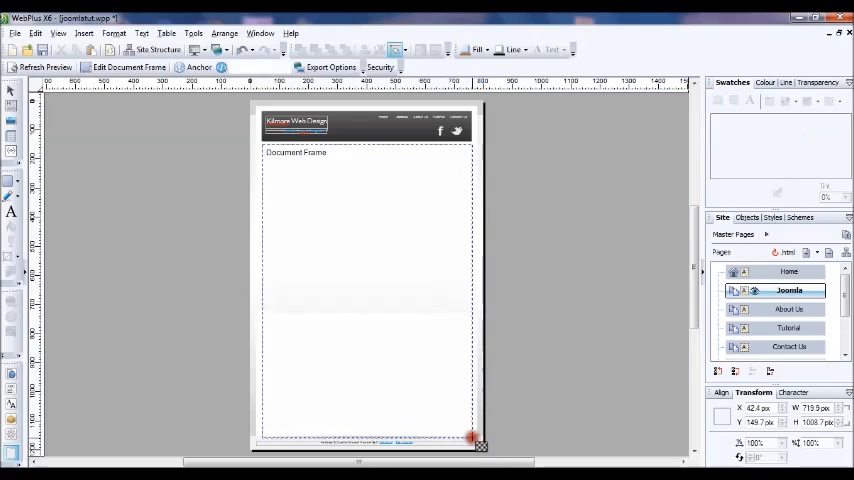
click(128, 68)
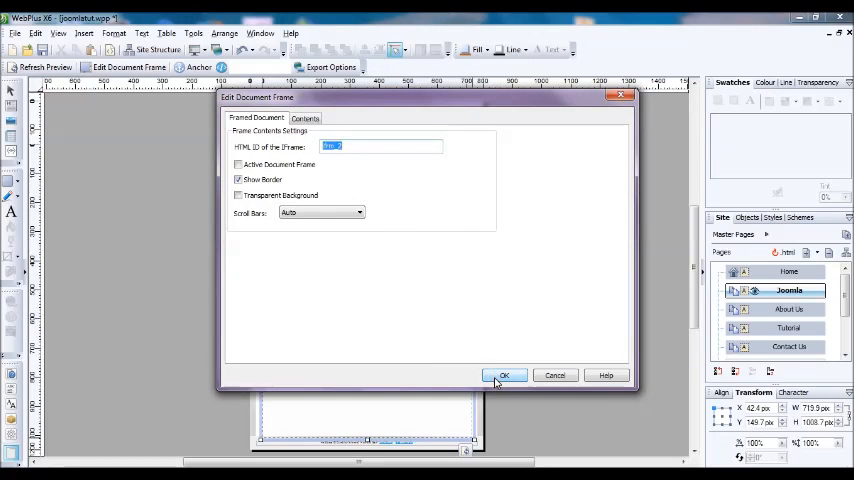
click(504, 376)
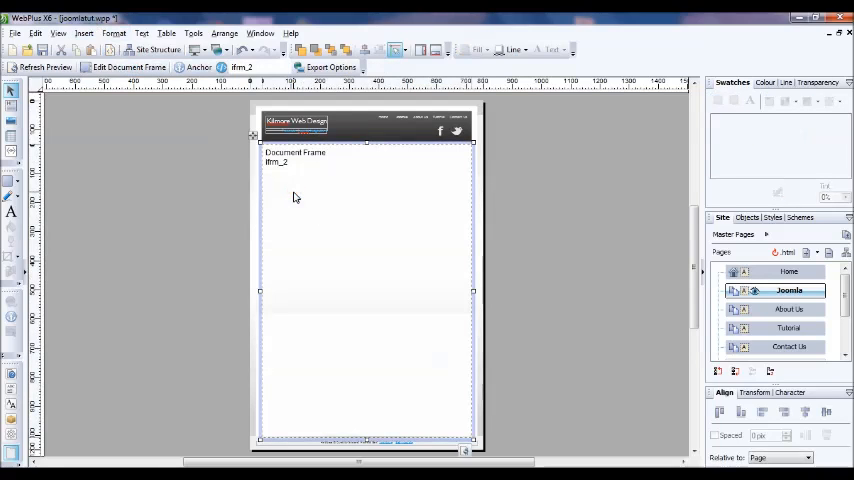
In Edit Document Frame, turn Show Border off and Transparent Background on for dvn_2
right_click(296, 196)
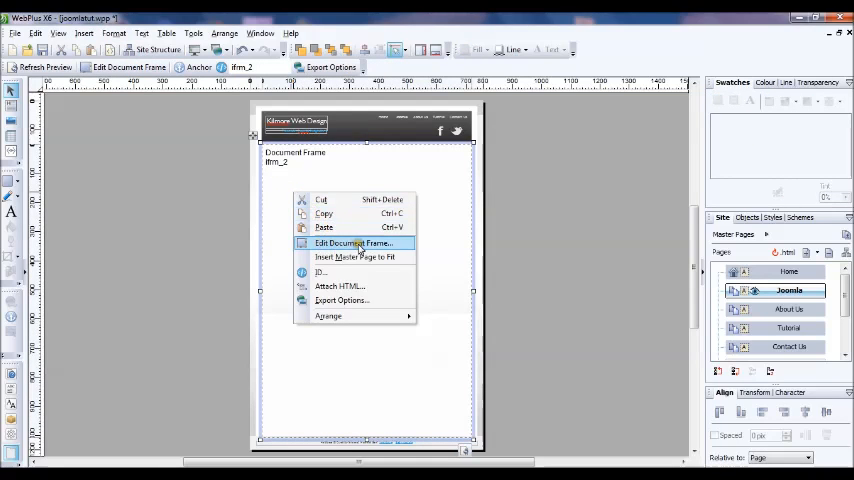
click(352, 244)
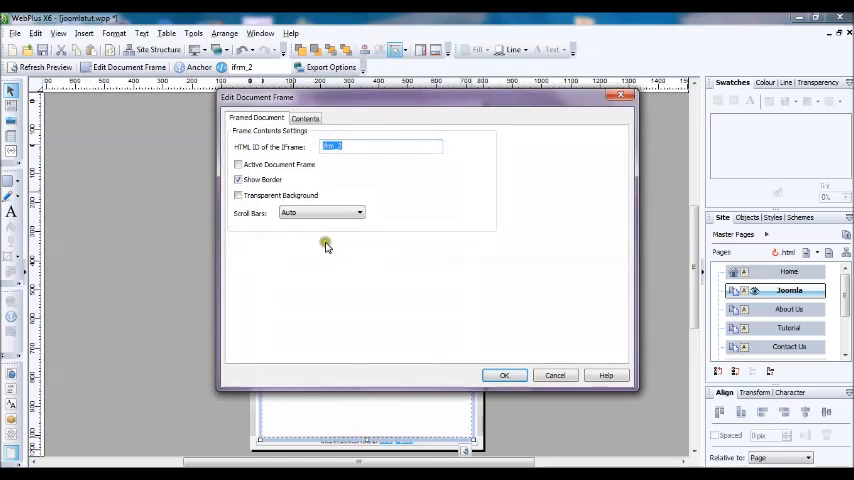
click(238, 180)
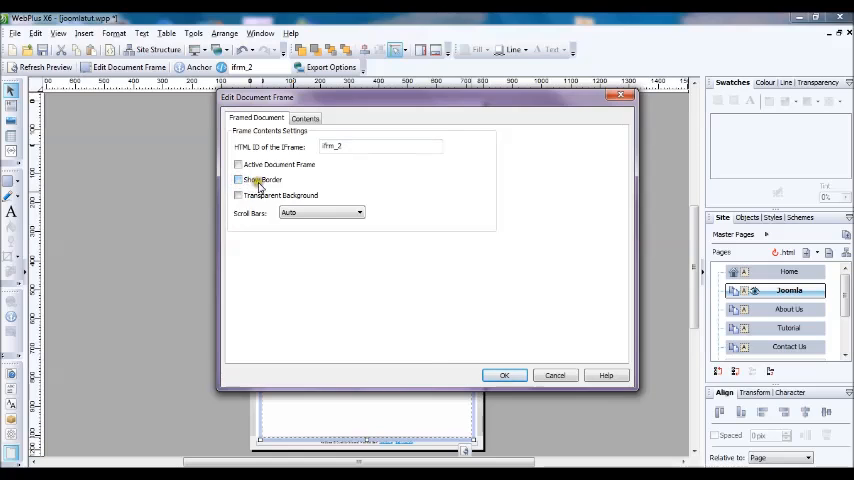
click(238, 196)
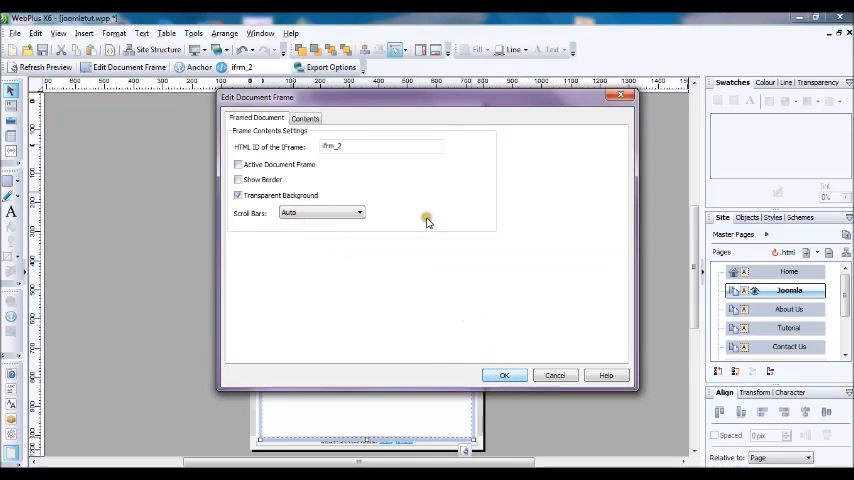
click(304, 118)
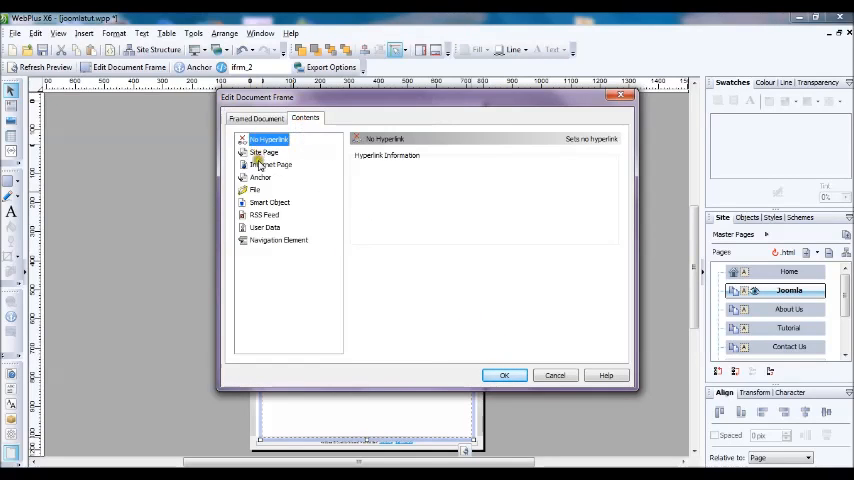
Set the frame content to an Internet Page with the Joomla site's .com/joomla URL and confirm
click(270, 164)
text(http://kinorewebdesign)
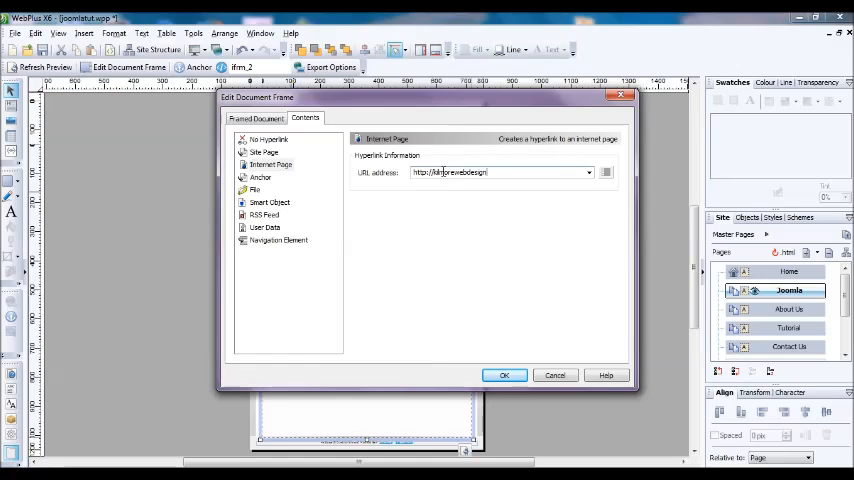
text(.com/)
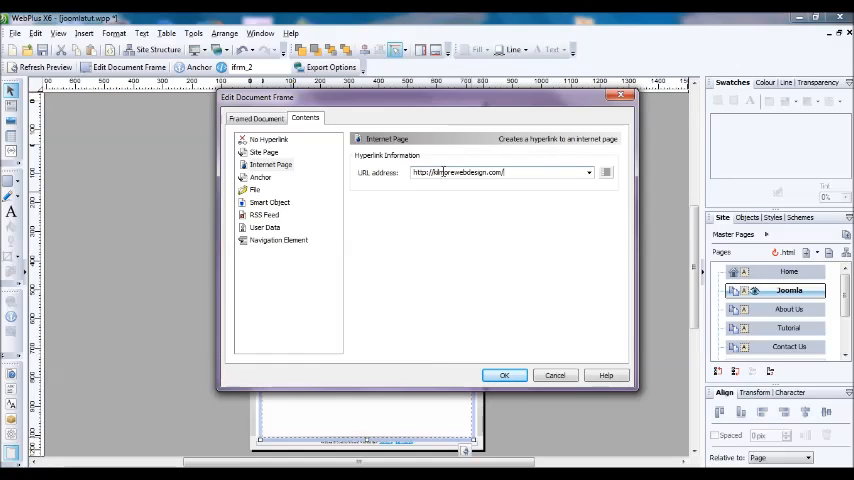
text(joomla16)
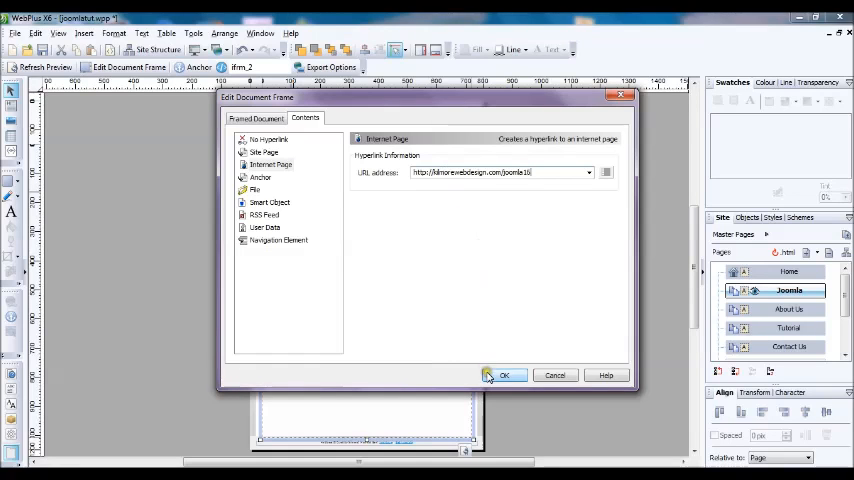
click(504, 376)
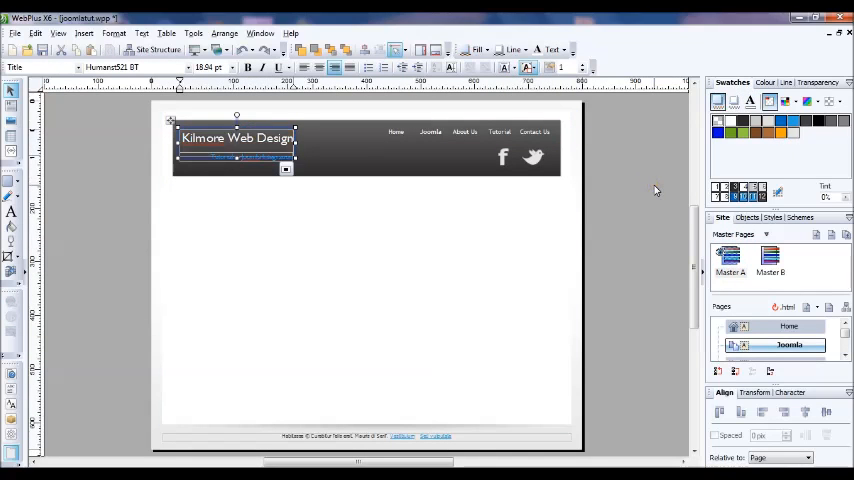
Reopen the Joomla page from the Site tab to see the embedded Joomla site
double_click(788, 344)
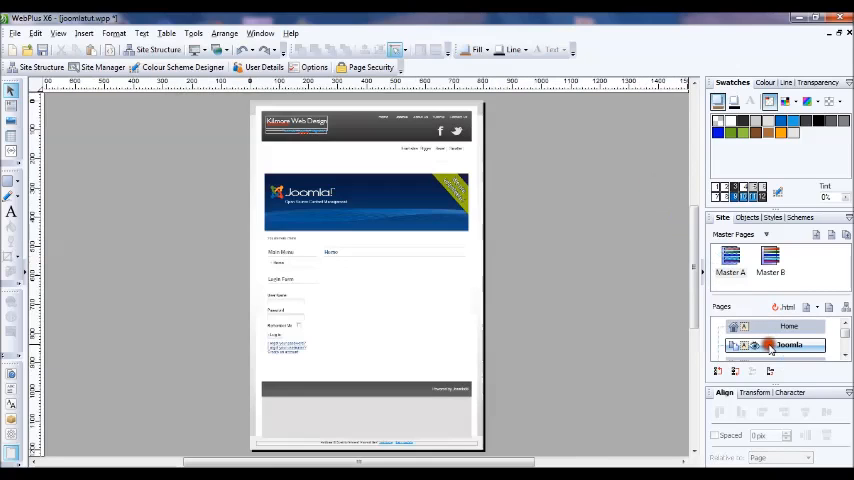